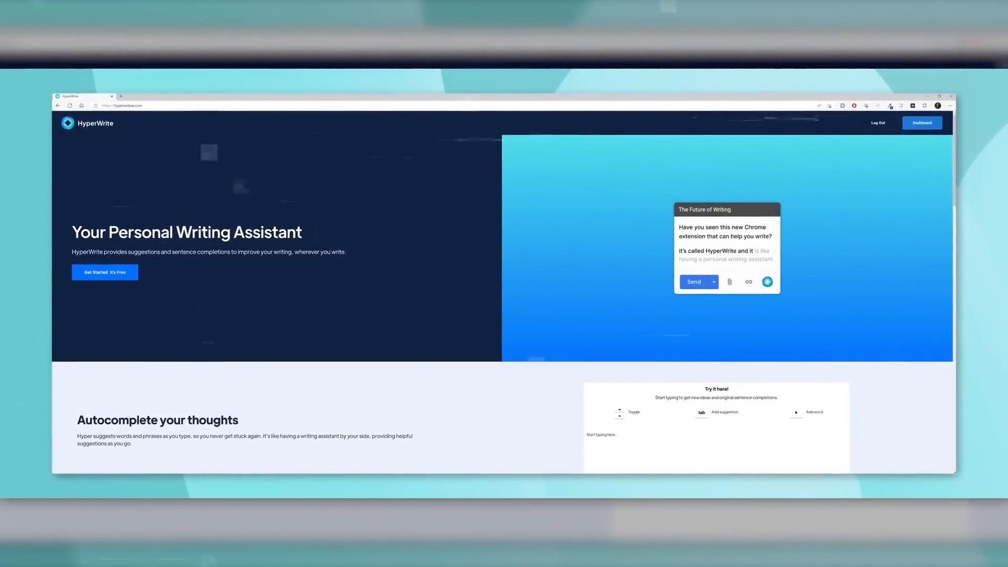
pyautogui.scroll(-3)
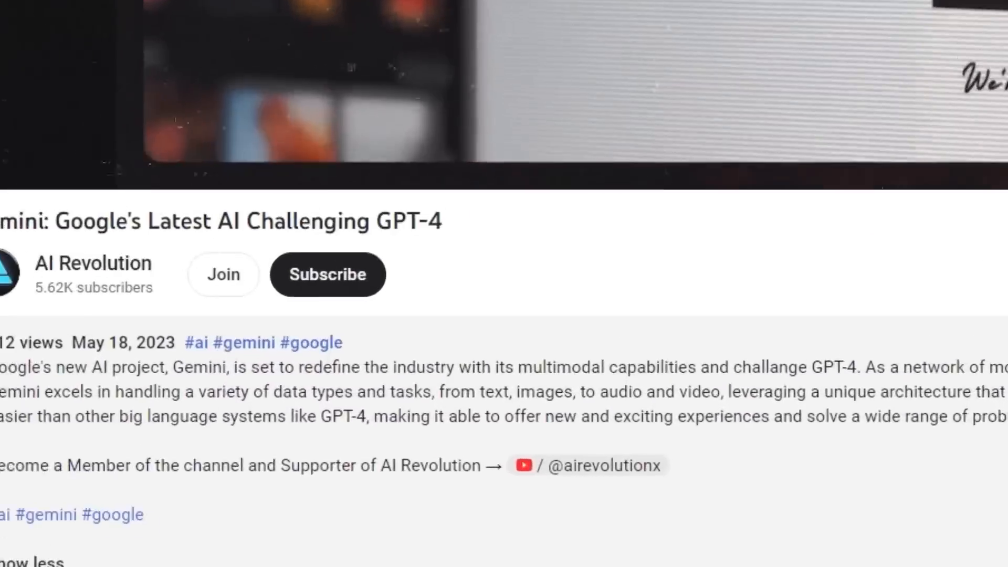
pyautogui.scroll(-3)
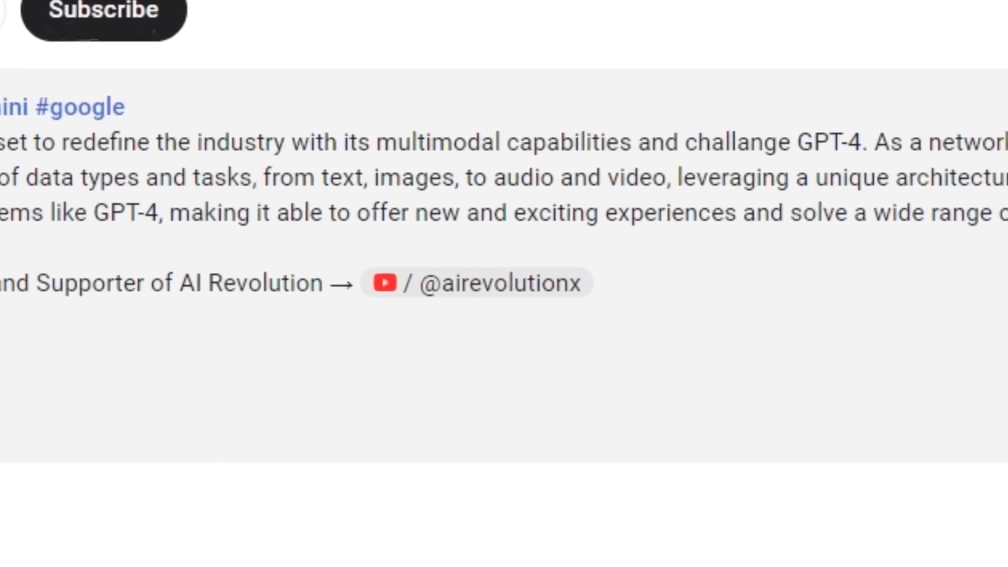
pyautogui.click(103, 9)
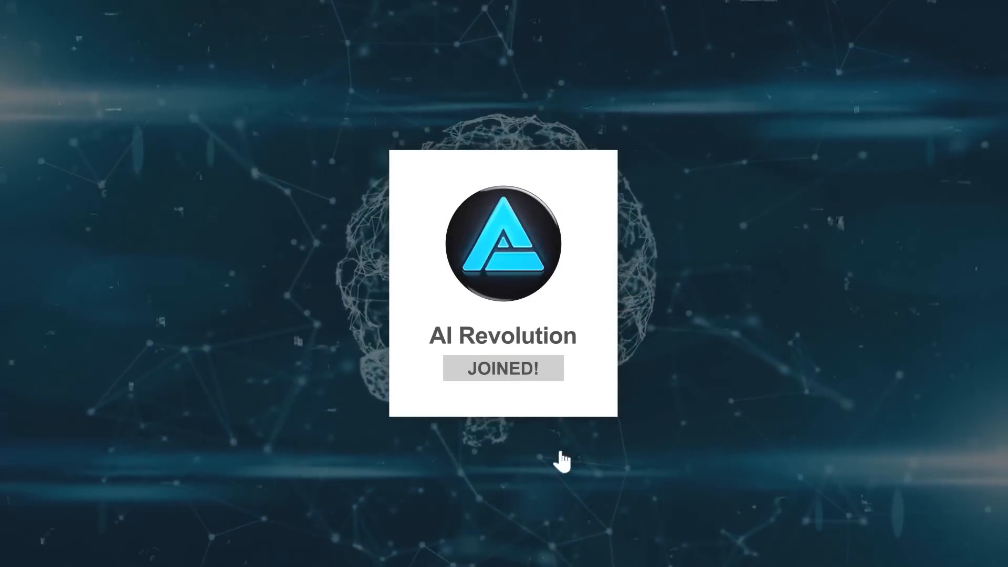